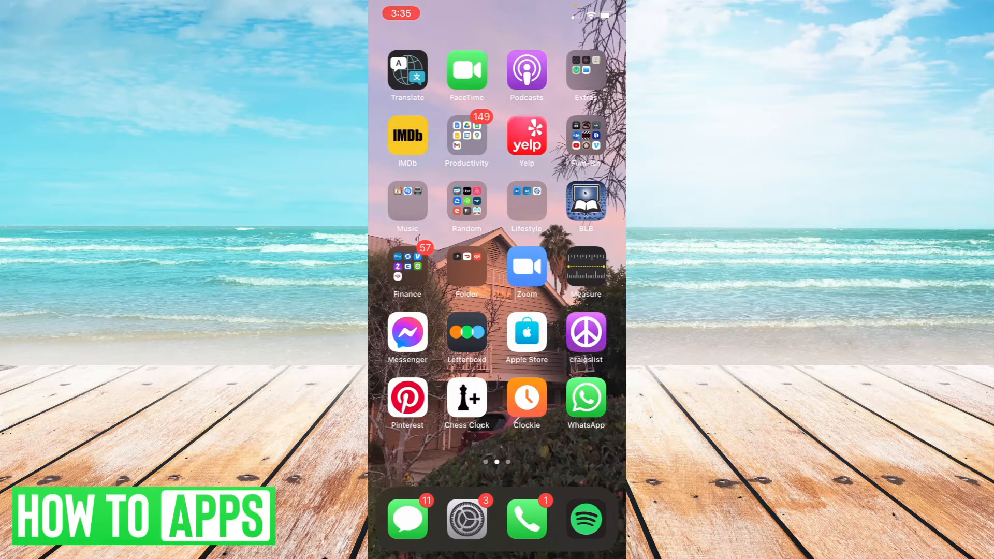
- Launch the Contacts app from inside the Extras folder on the Home Screen
{"action": "left_click", "coordinate": [584, 69]}
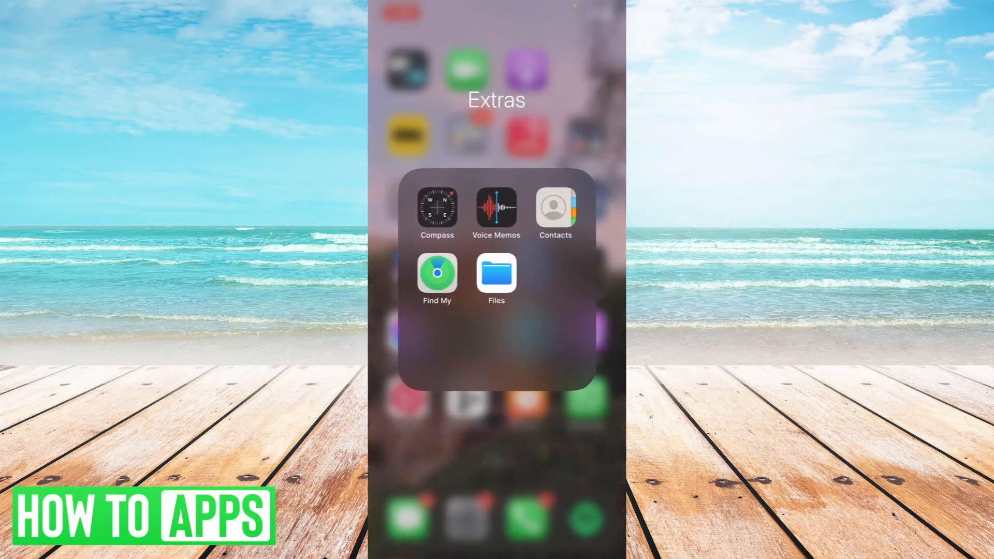
{"action": "left_click", "coordinate": [553, 208]}
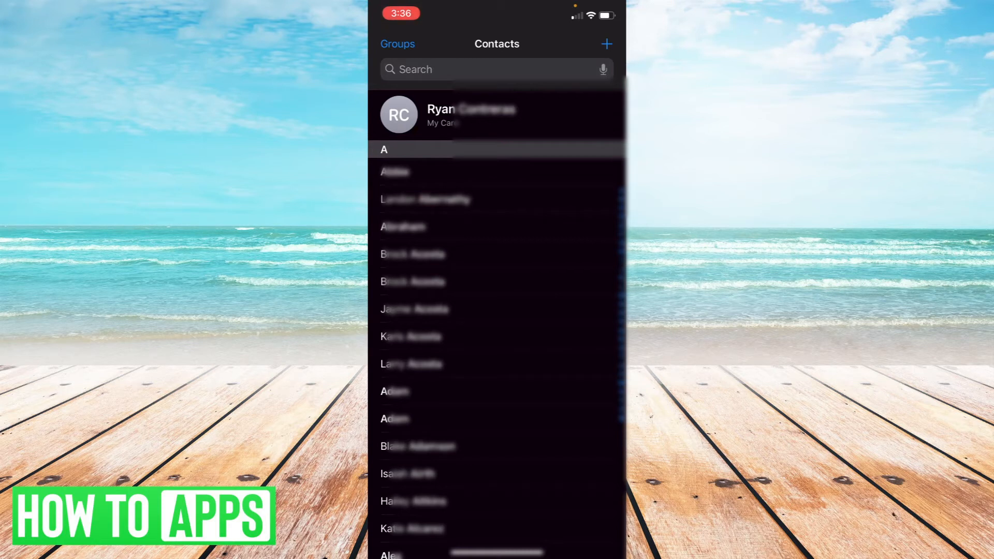
- View My Card and scroll through its phone, email, homepage and address details
{"action": "left_click", "coordinate": [472, 115]}
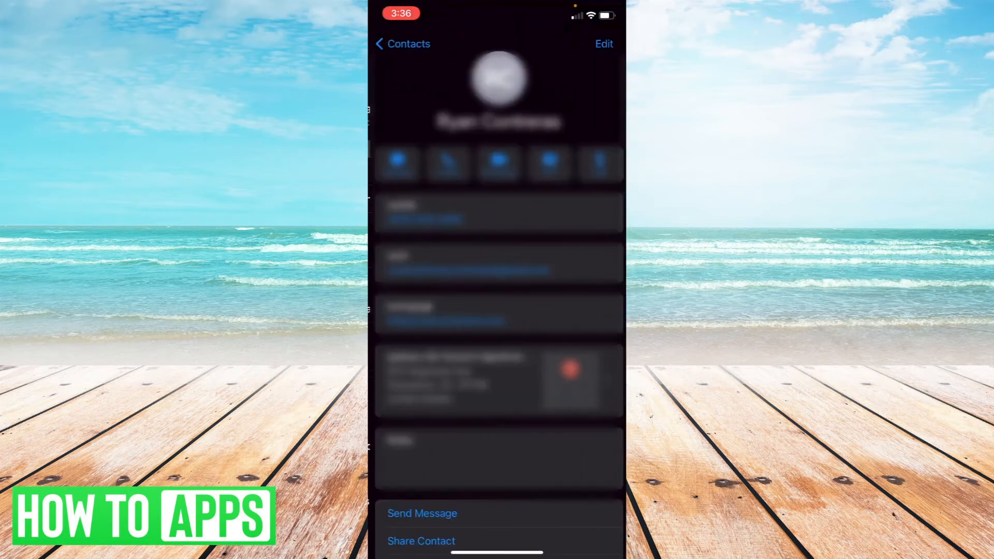
{"action": "scroll", "scroll_direction": "up", "scroll_amount": 3}
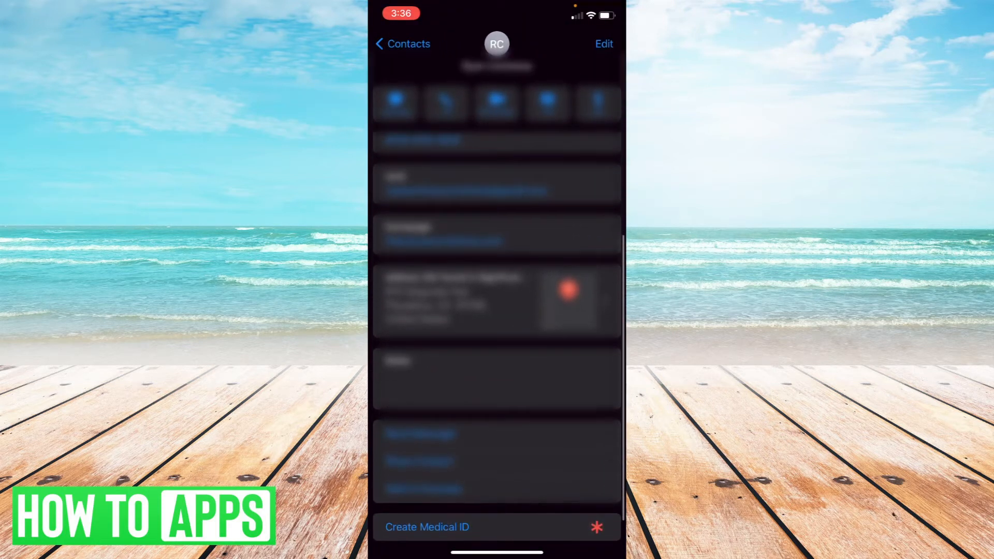
{"action": "scroll", "scroll_direction": "down", "scroll_amount": 3}
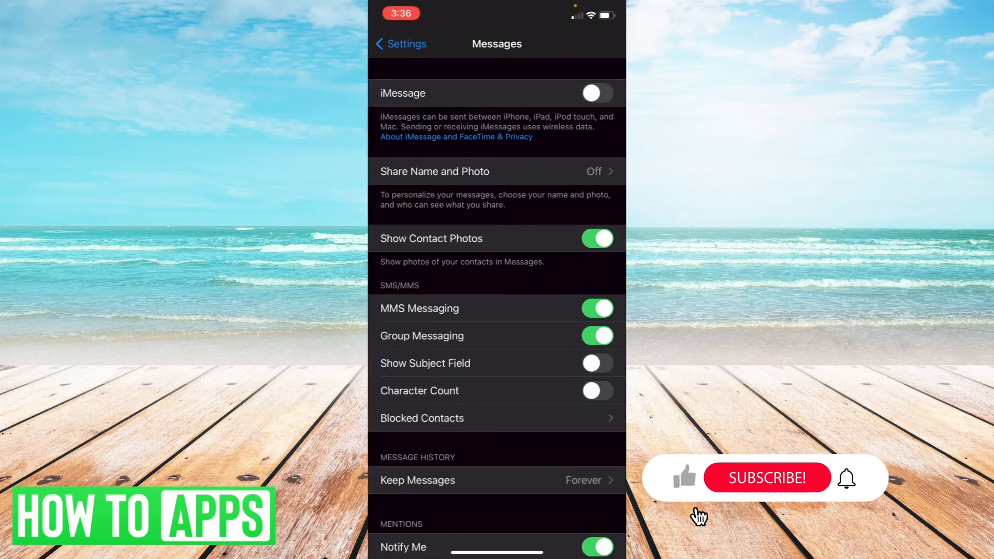
- Return from the Messages page to the main Settings list
{"action": "left_click", "coordinate": [400, 44]}
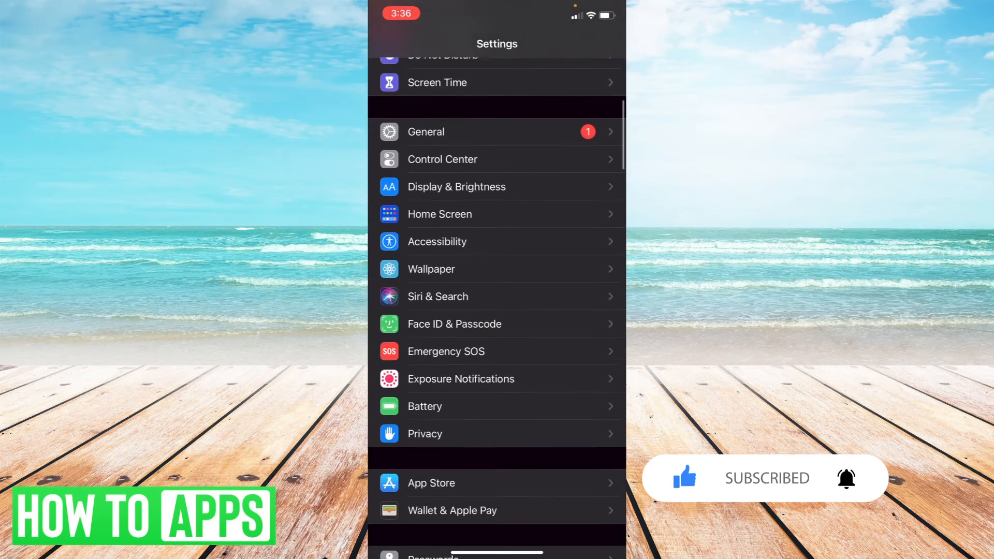
- Scroll the Settings list down to the app entries and select Phone
{"action": "scroll", "scroll_direction": "down", "scroll_amount": 3}
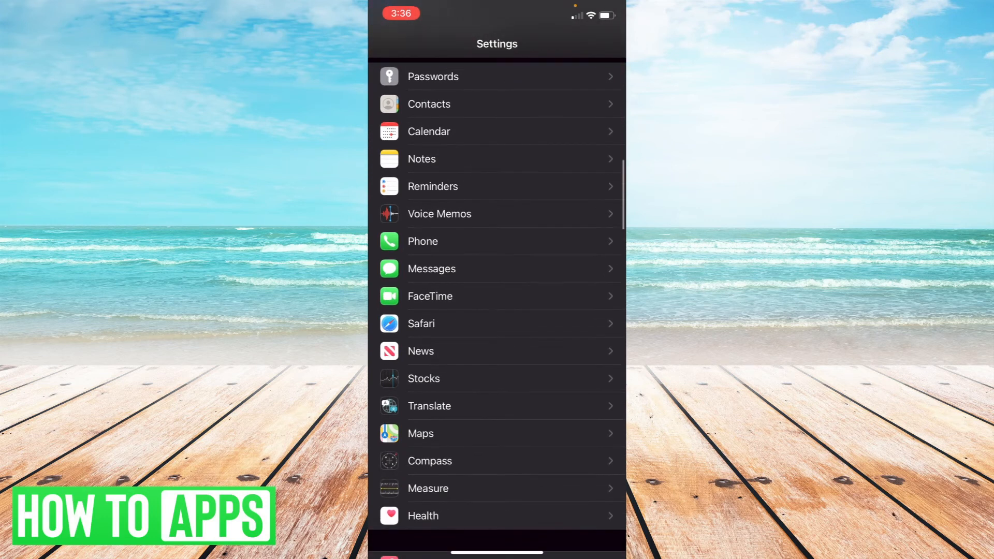
{"action": "left_click", "coordinate": [496, 241]}
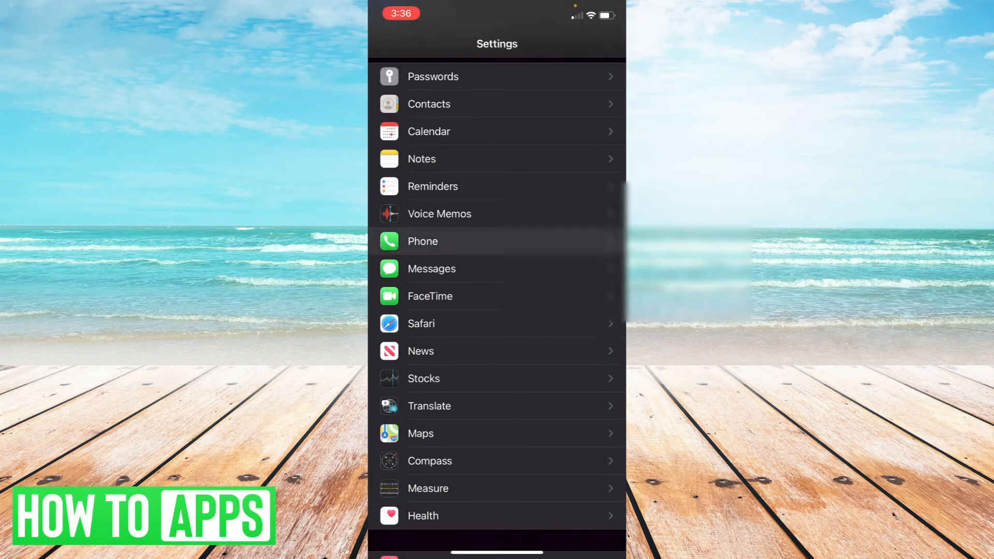